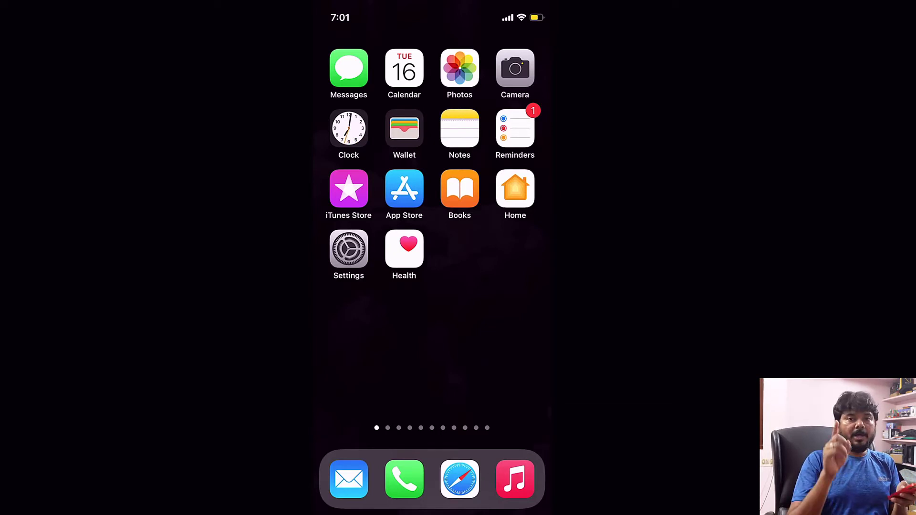
# Step: Launch Settings and scroll the list down to the display and battery categories
pyautogui.click(349, 250)
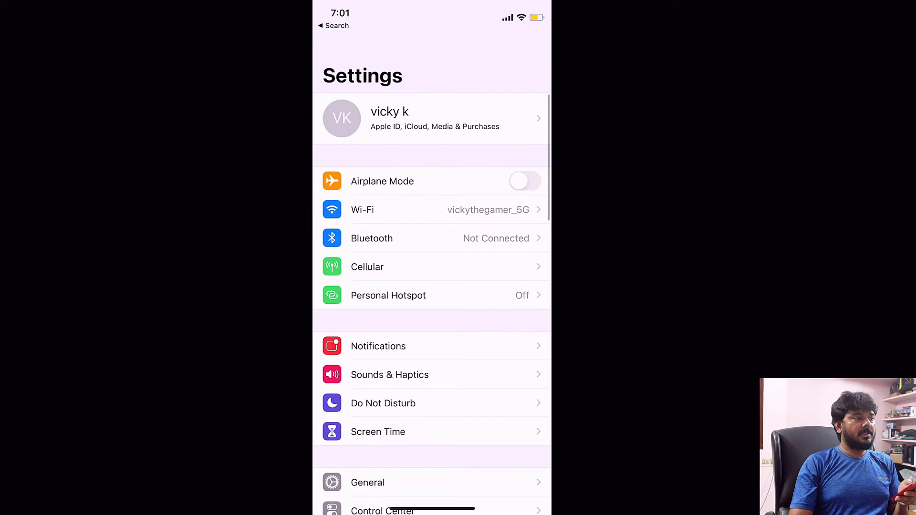
pyautogui.scroll(-3)
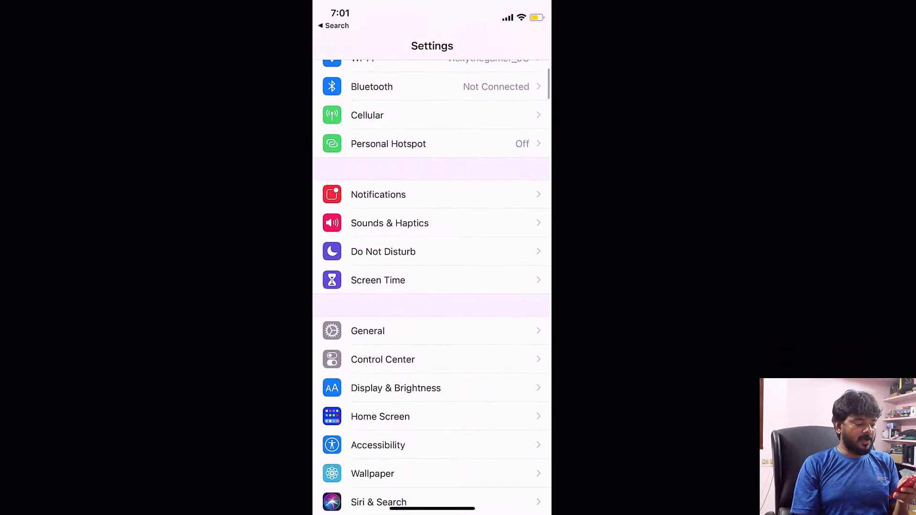
pyautogui.scroll(-3)
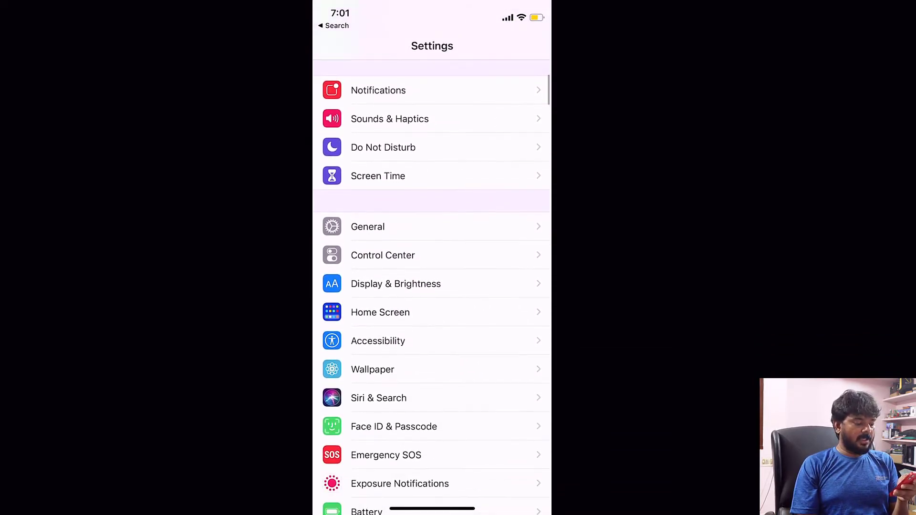
# Step: Go into Display & Brightness and scroll to the greyed-out Auto-Lock row at 30 Seconds
pyautogui.click(395, 283)
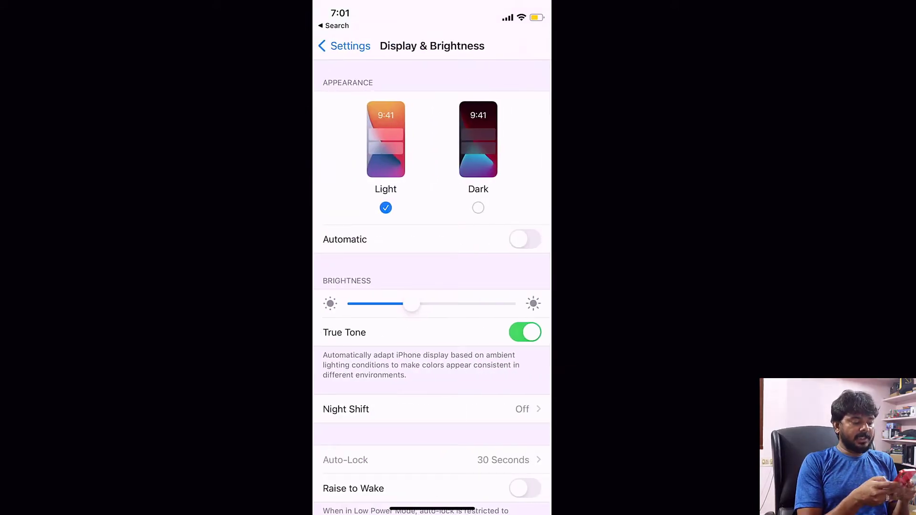
pyautogui.scroll(-3)
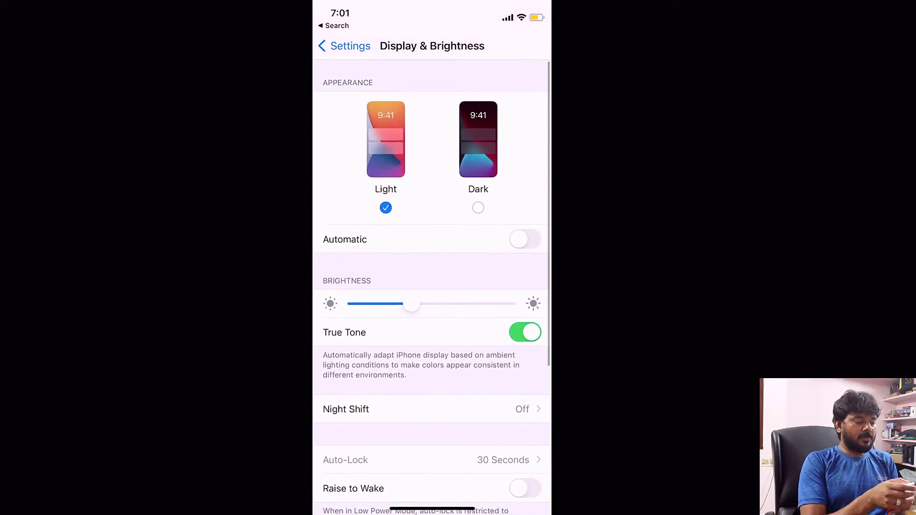
# Step: Switch Low Power Mode off on the Battery page and return to the main Settings list
pyautogui.click(344, 46)
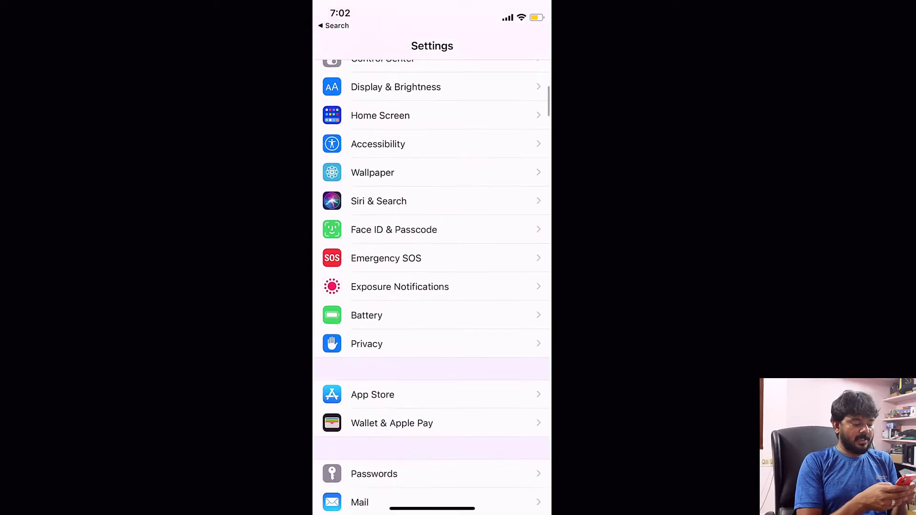
pyautogui.scroll(-3)
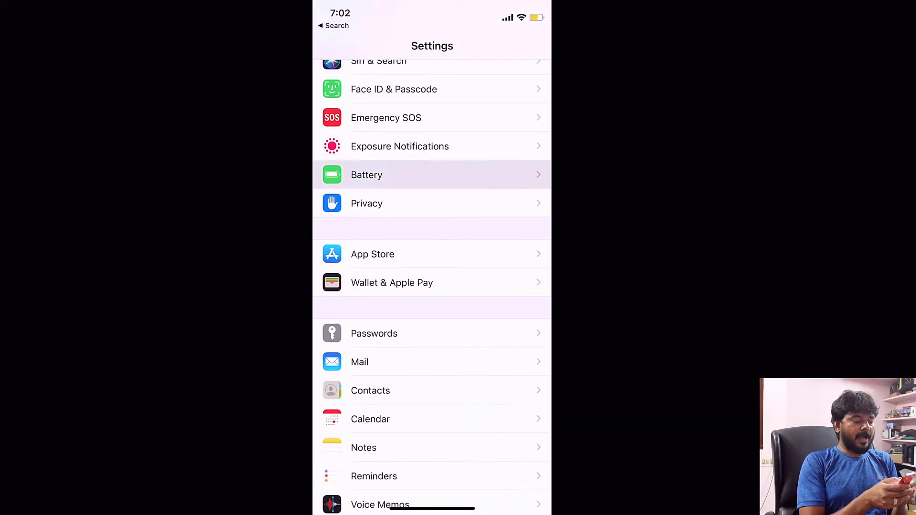
pyautogui.click(366, 175)
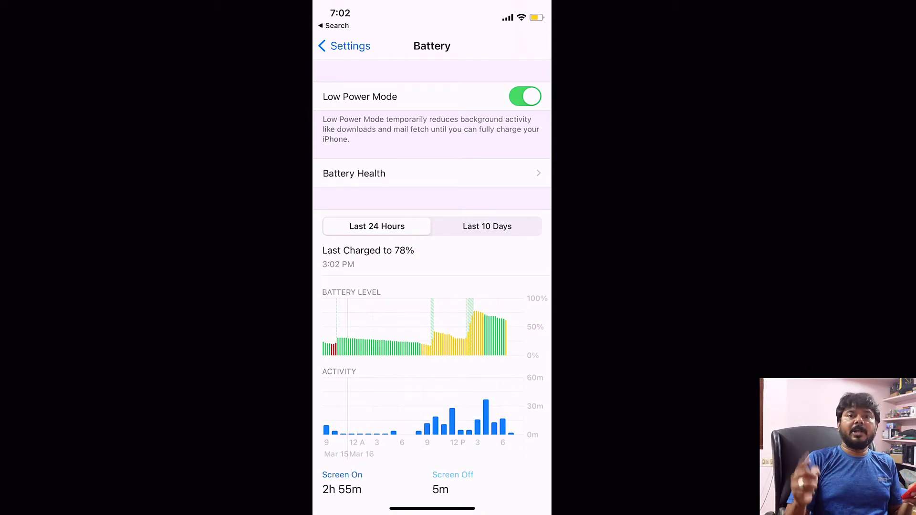
pyautogui.click(525, 96)
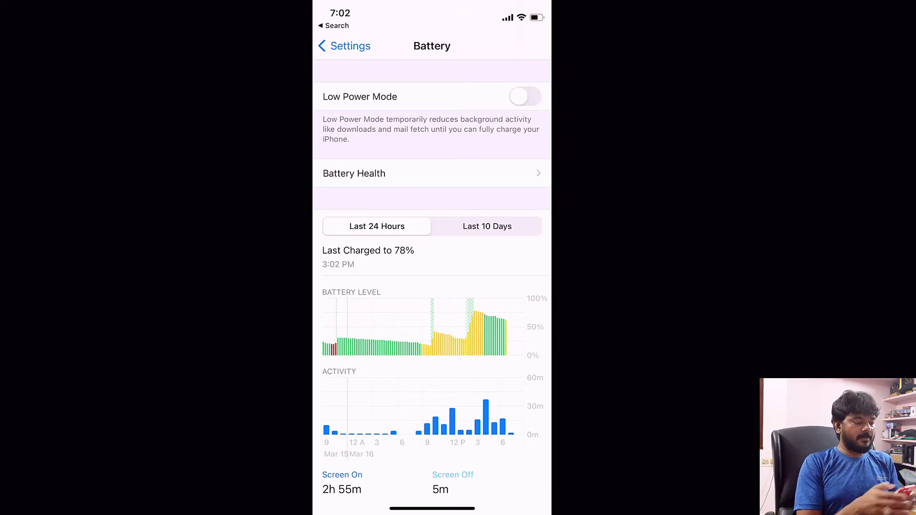
pyautogui.click(344, 46)
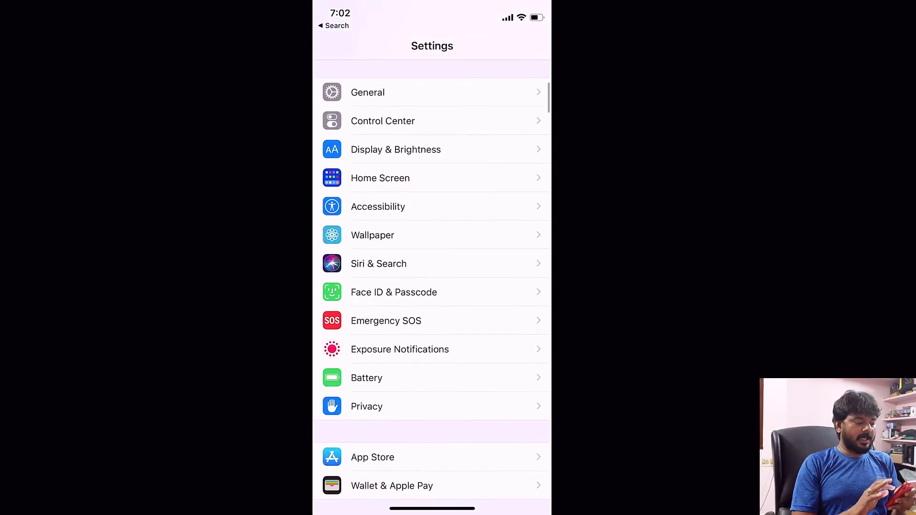
# Step: Return to Display & Brightness and scroll down to the Auto-Lock setting
pyautogui.click(395, 149)
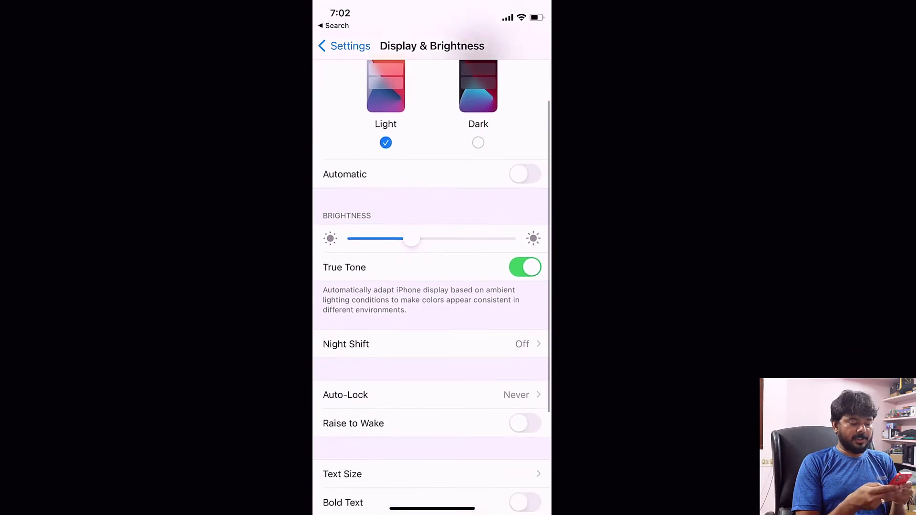
pyautogui.scroll(-3)
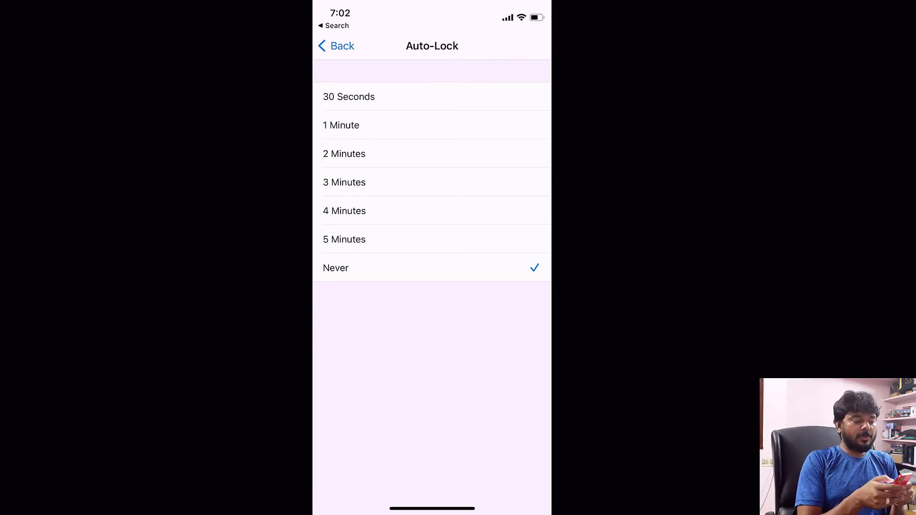
# Step: Choose Never for Auto-Lock (after briefly trying 2 Minutes) and go back to Display & Brightness
pyautogui.click(343, 154)
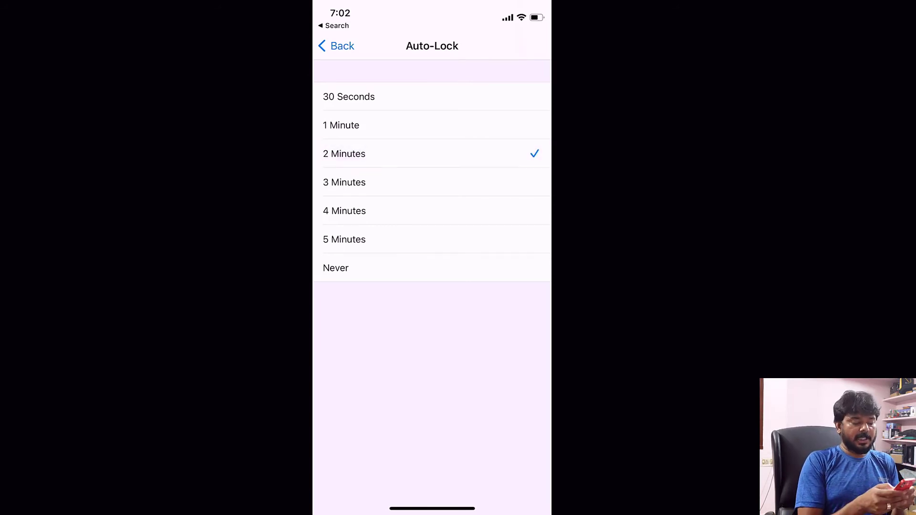
pyautogui.click(344, 240)
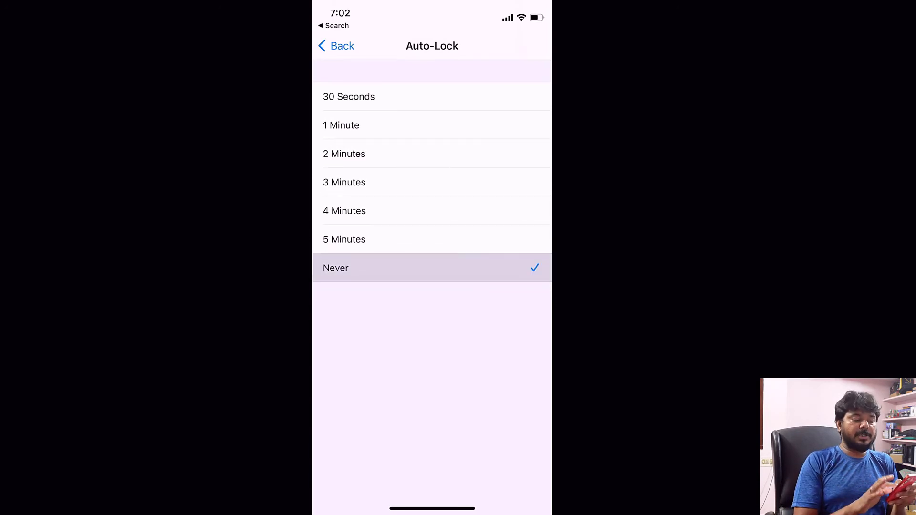
pyautogui.click(337, 46)
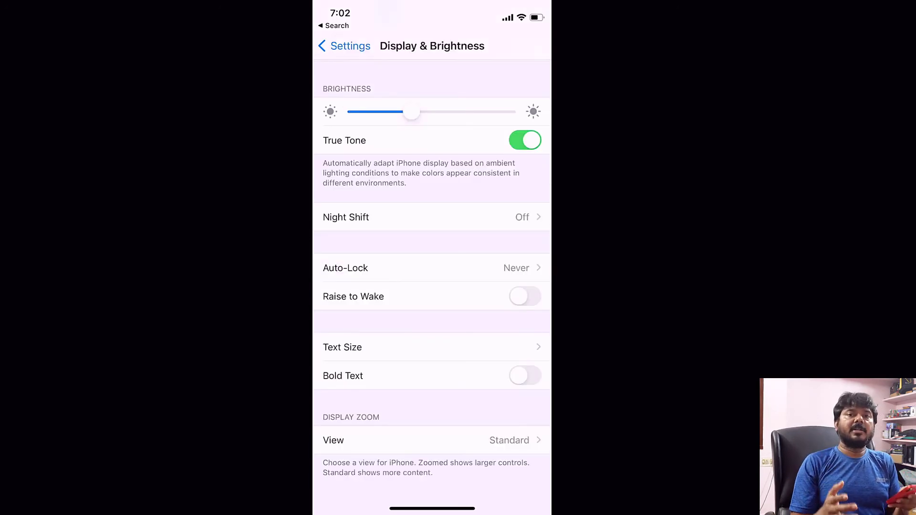